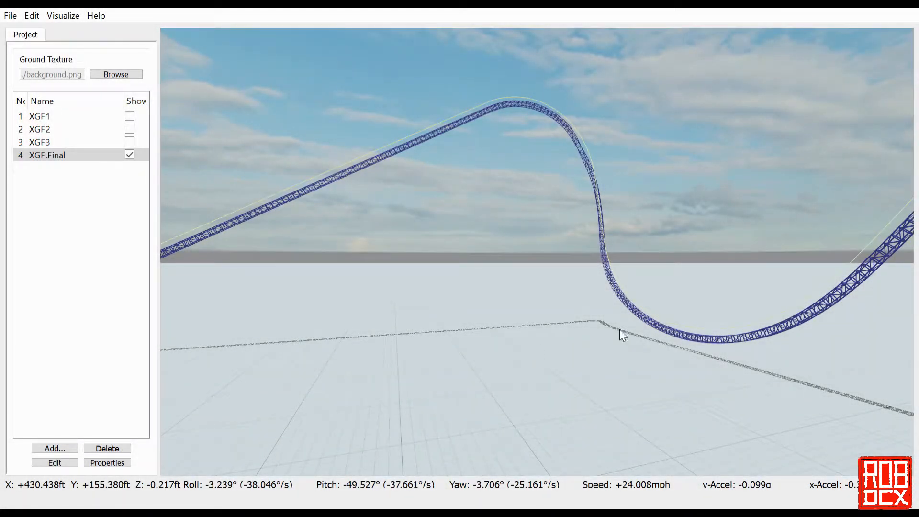
{"action": "mouse_move", "coordinate": [486, 305]}
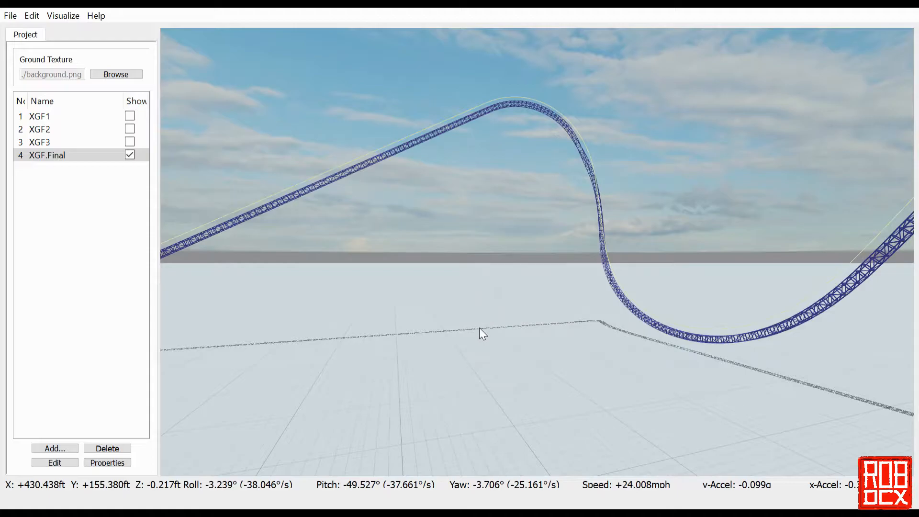
{"action": "mouse_move", "coordinate": [484, 328]}
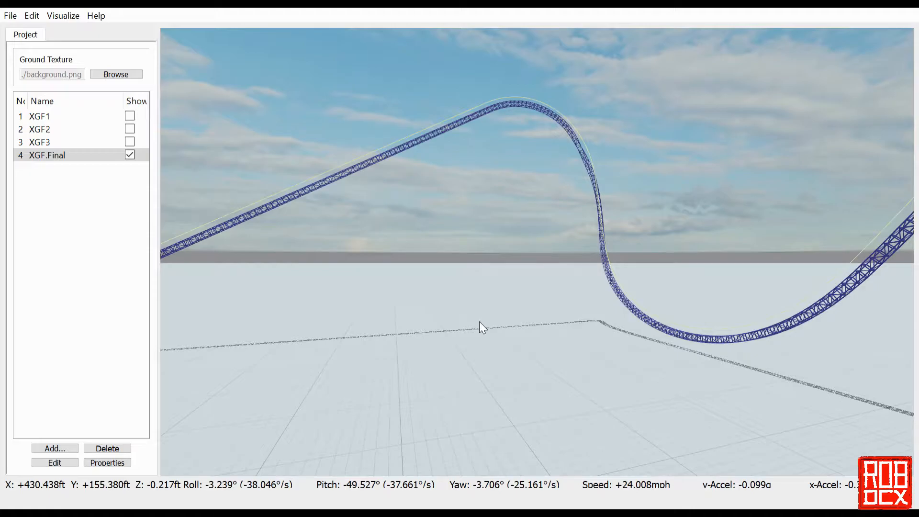
{"action": "mouse_move", "coordinate": [479, 313]}
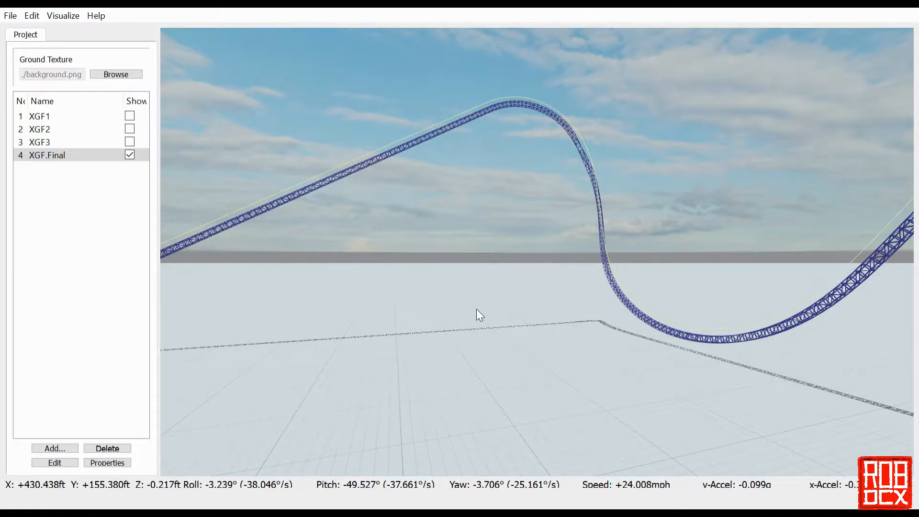
{"action": "mouse_move", "coordinate": [475, 318]}
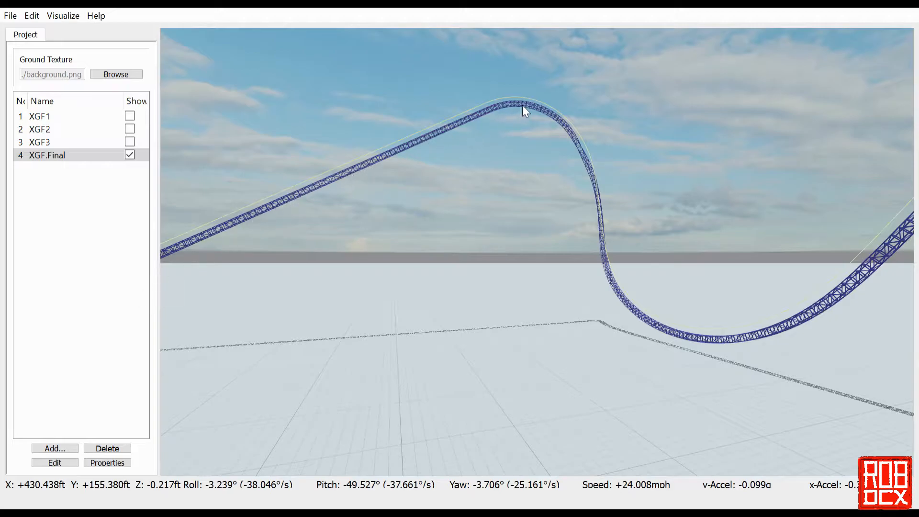
{"action": "mouse_move", "coordinate": [801, 304]}
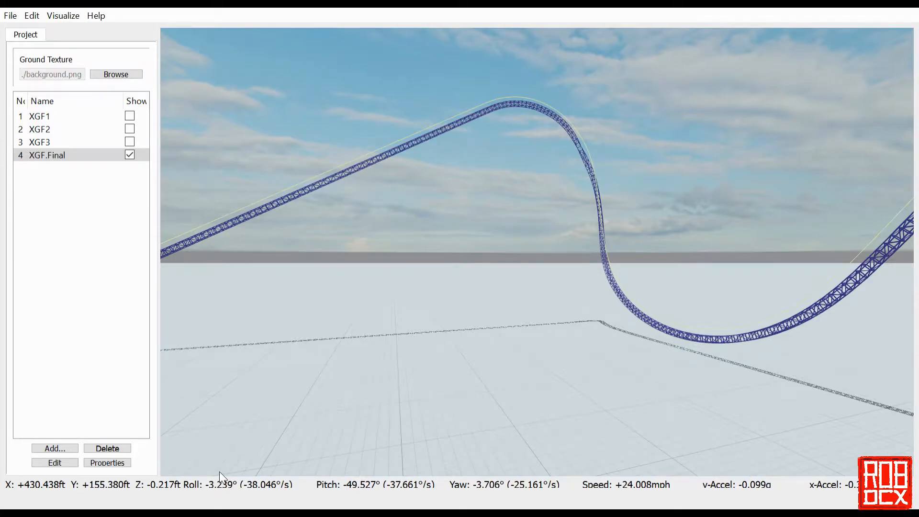
{"action": "mouse_move", "coordinate": [144, 334]}
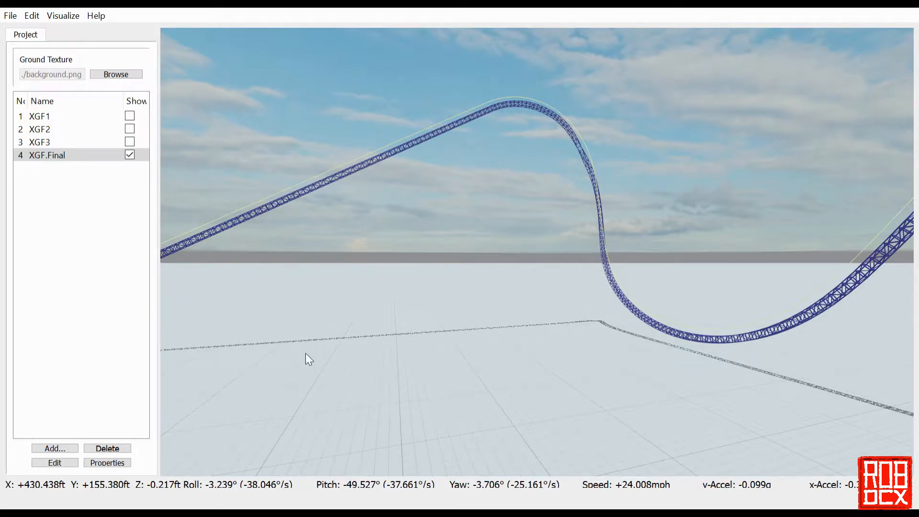
{"action": "mouse_move", "coordinate": [306, 356]}
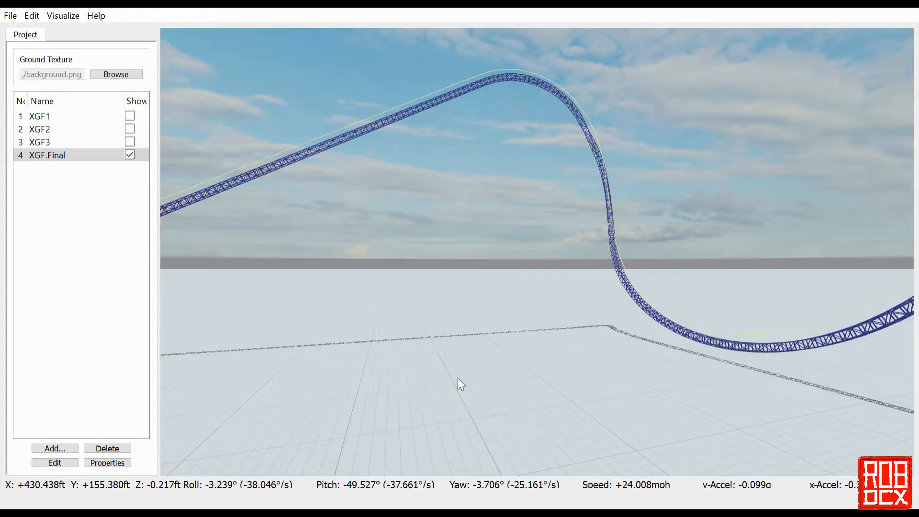
{"action": "mouse_move", "coordinate": [727, 205]}
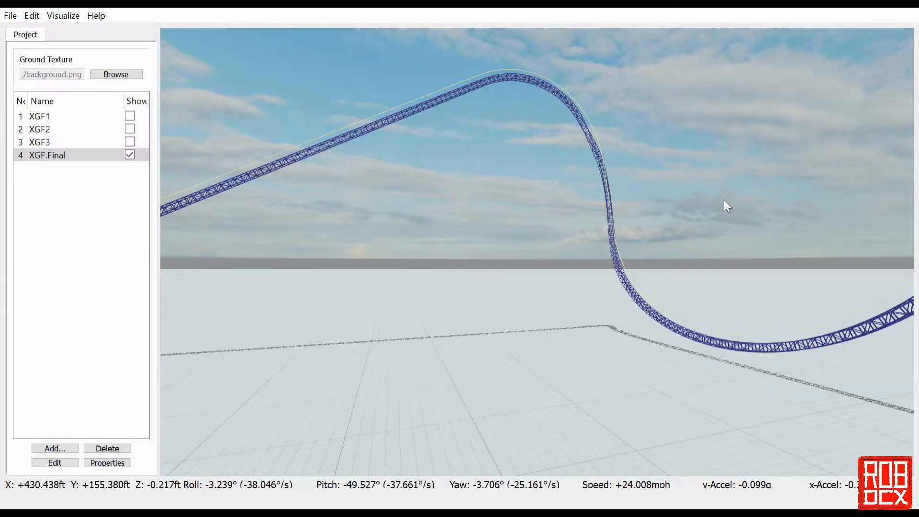
{"action": "mouse_move", "coordinate": [425, 351]}
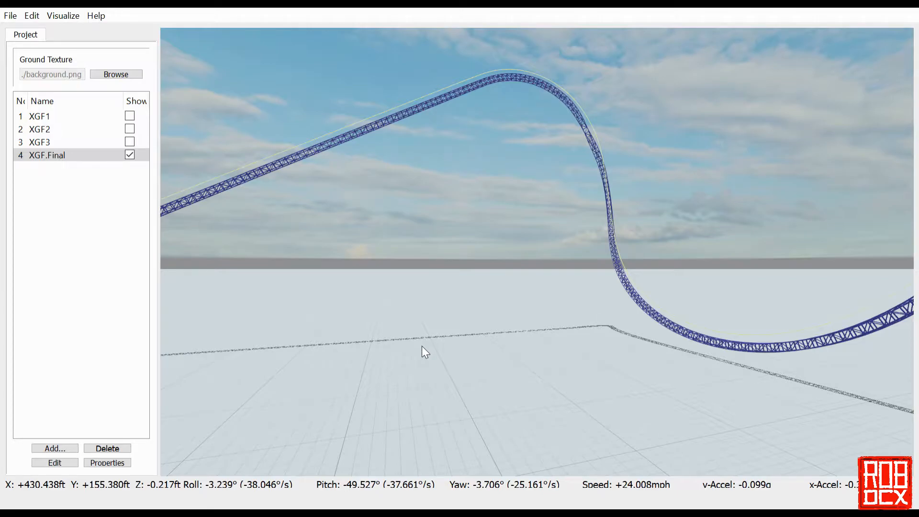
{"action": "mouse_move", "coordinate": [199, 362]}
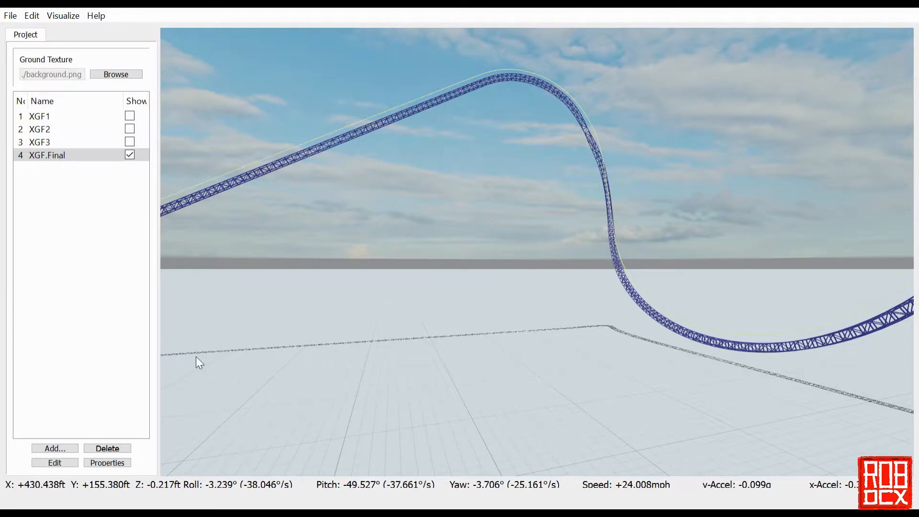
{"action": "mouse_move", "coordinate": [575, 310]}
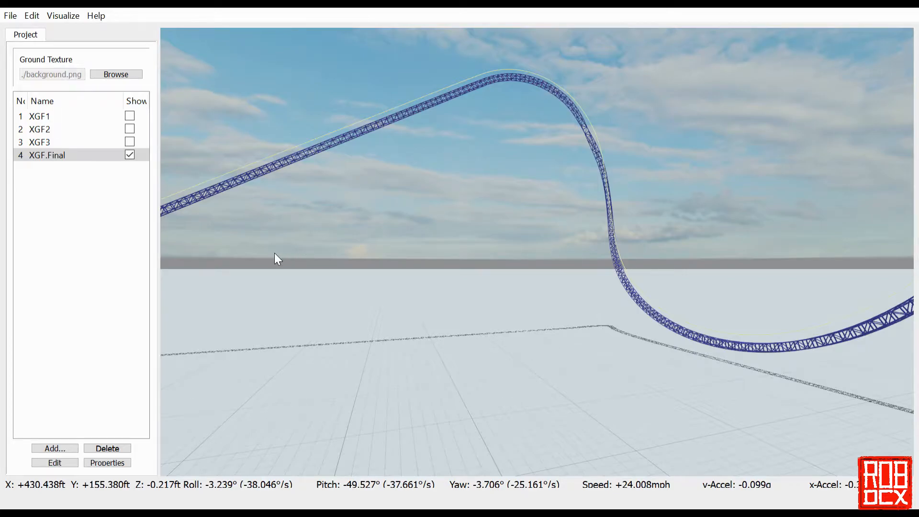
Reopen XGF.Final for editing and select its first sections, ending on the -16° quartic roll transition.
{"action": "left_click", "coordinate": [47, 155]}
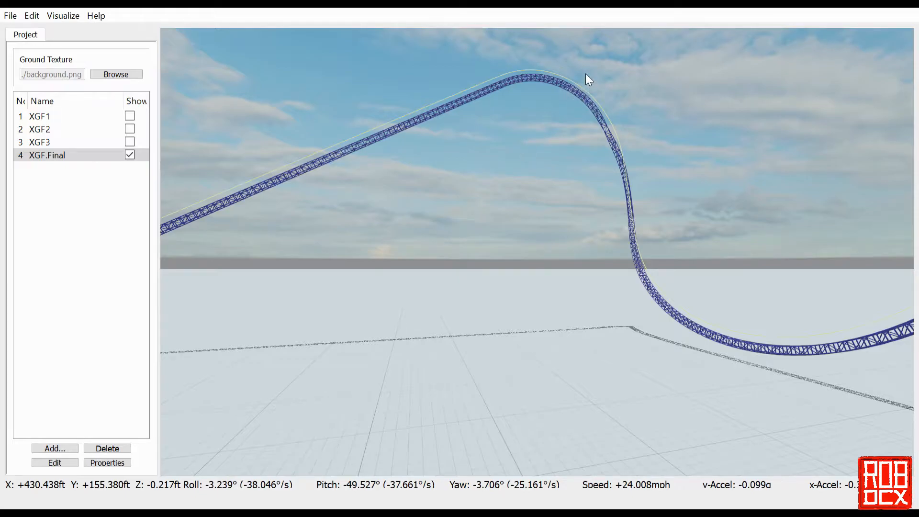
{"action": "mouse_move", "coordinate": [613, 246]}
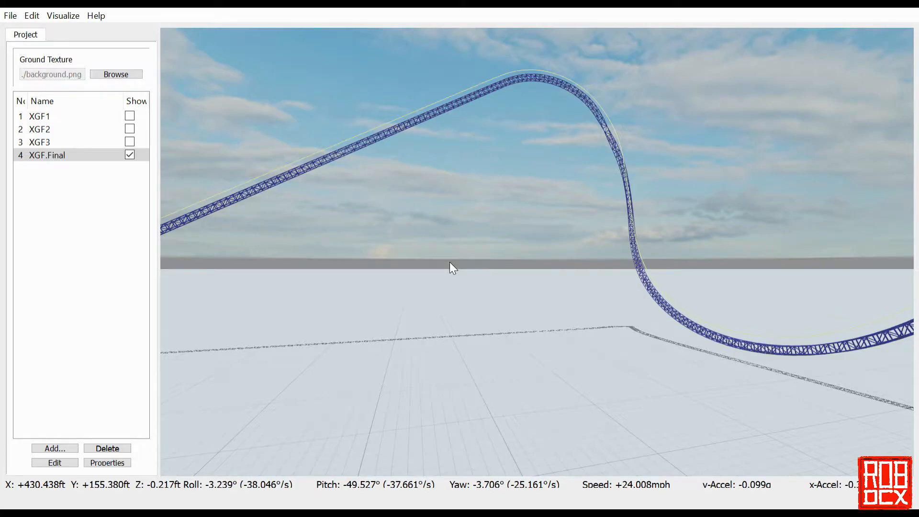
{"action": "mouse_move", "coordinate": [472, 276]}
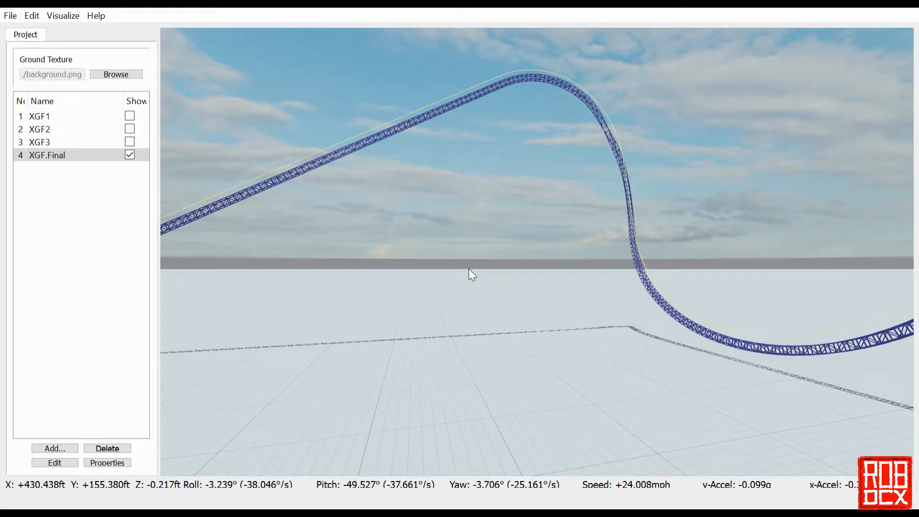
{"action": "mouse_move", "coordinate": [586, 280]}
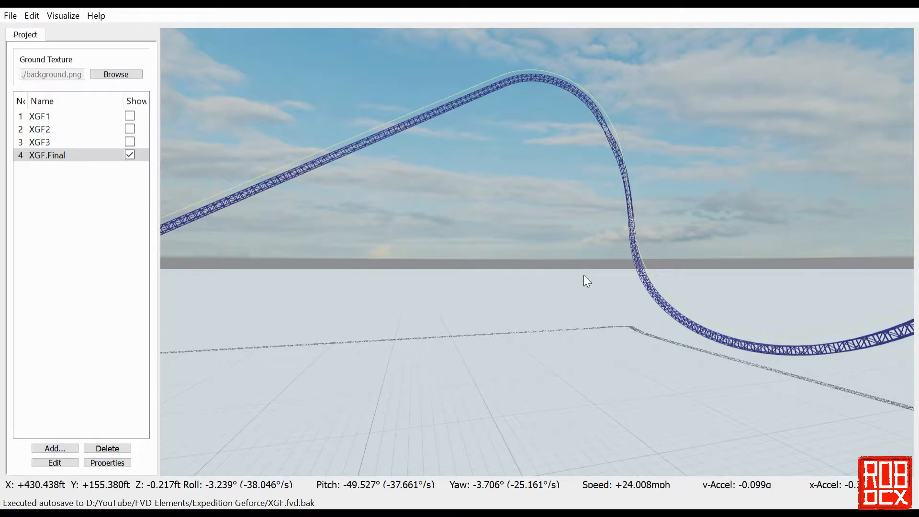
{"action": "mouse_move", "coordinate": [473, 69]}
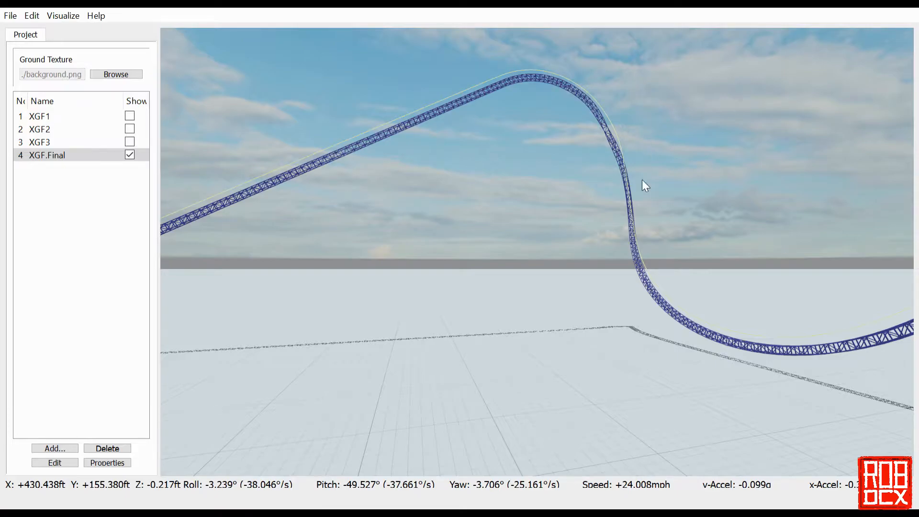
{"action": "mouse_move", "coordinate": [654, 221]}
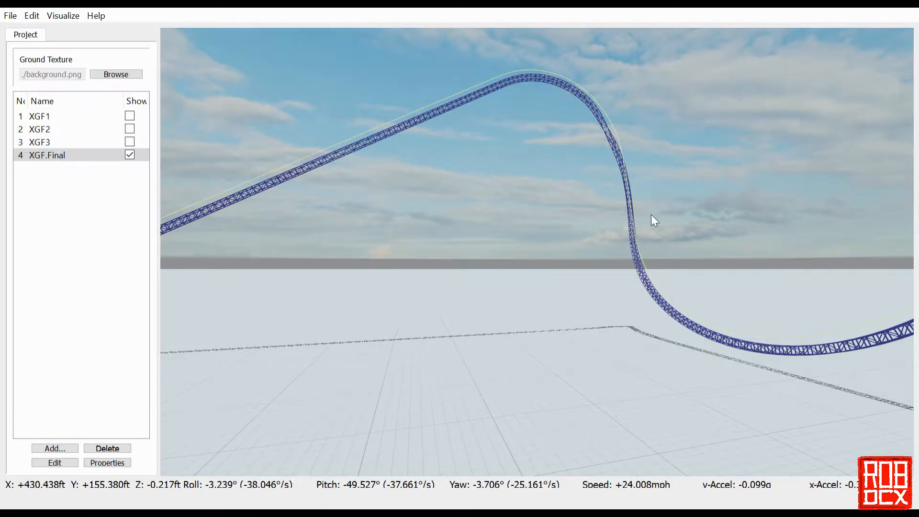
{"action": "mouse_move", "coordinate": [589, 202]}
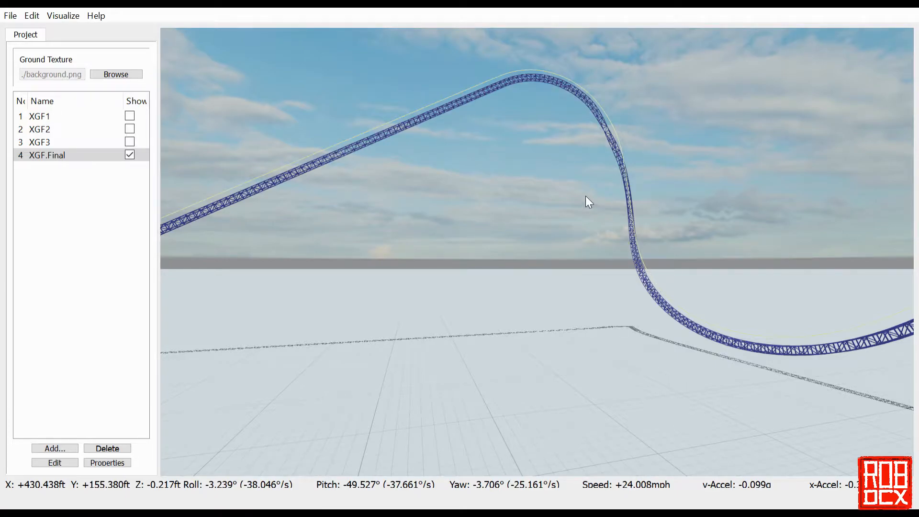
{"action": "mouse_move", "coordinate": [79, 448]}
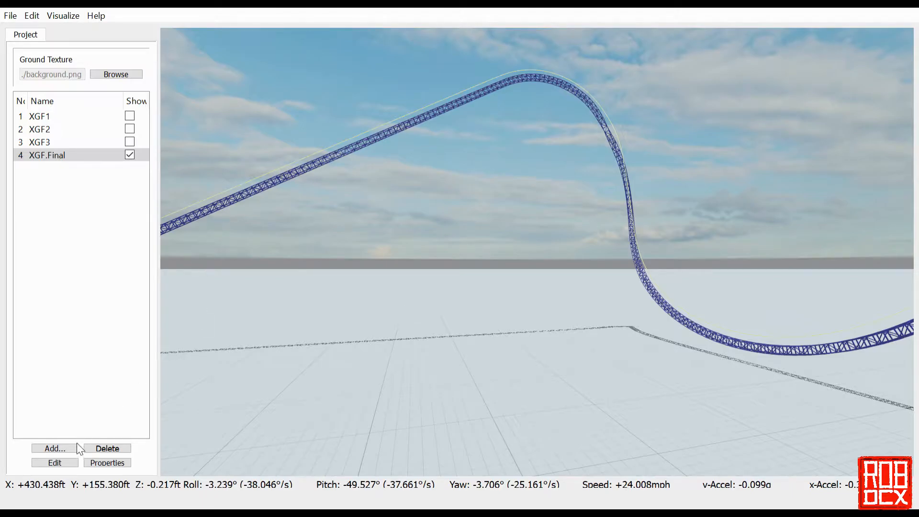
{"action": "double_click", "coordinate": [47, 155]}
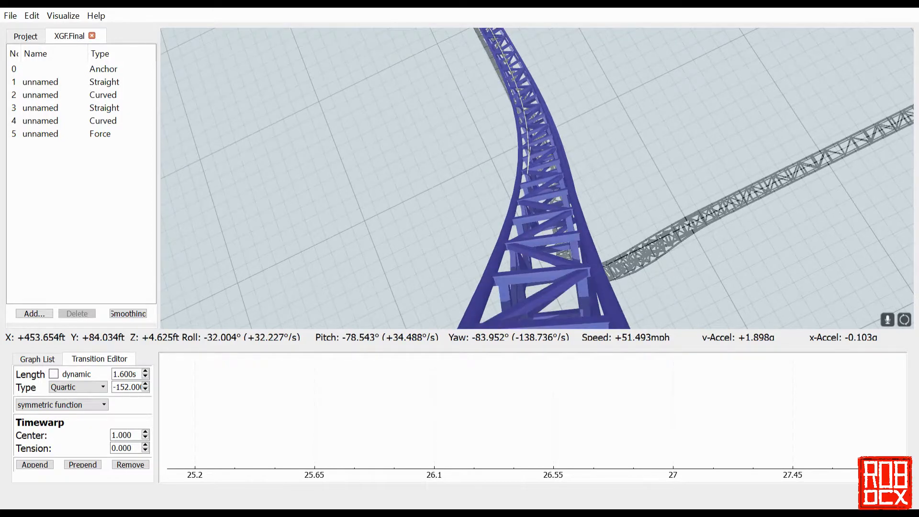
{"action": "left_click", "coordinate": [41, 95]}
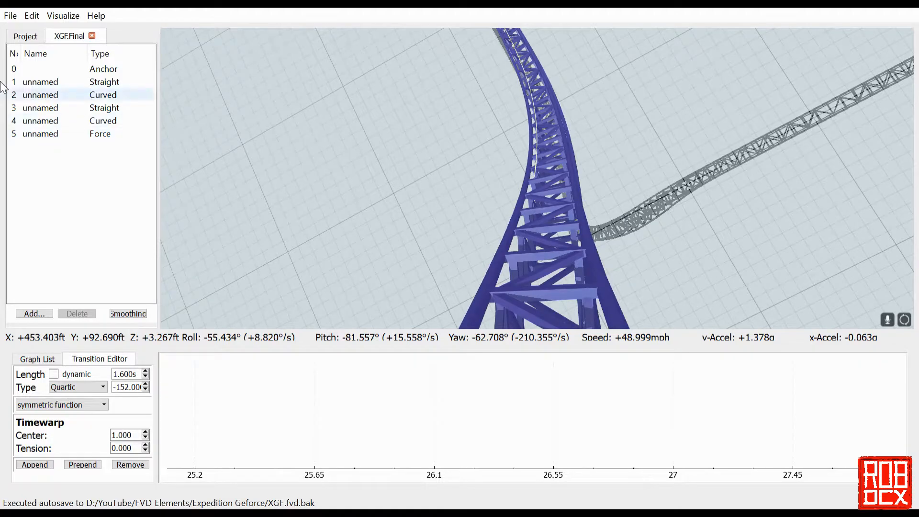
{"action": "left_click", "coordinate": [40, 134]}
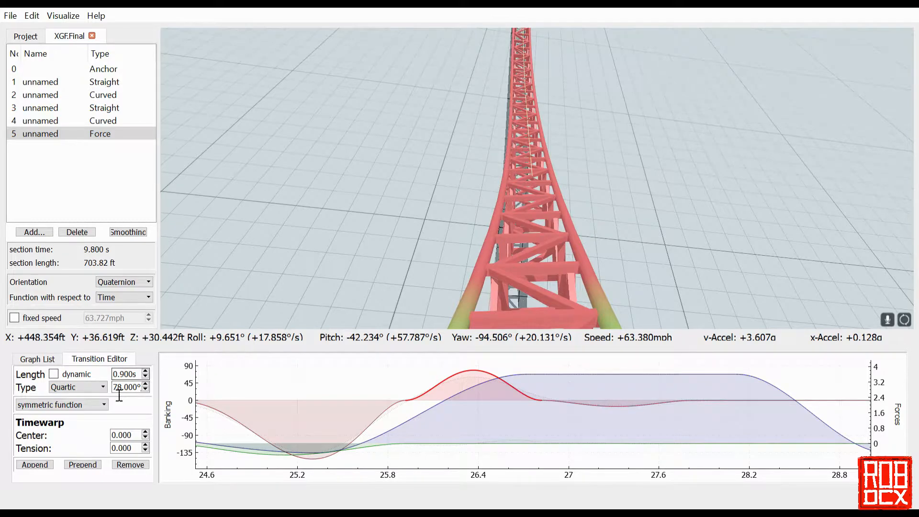
{"action": "mouse_move", "coordinate": [520, 391]}
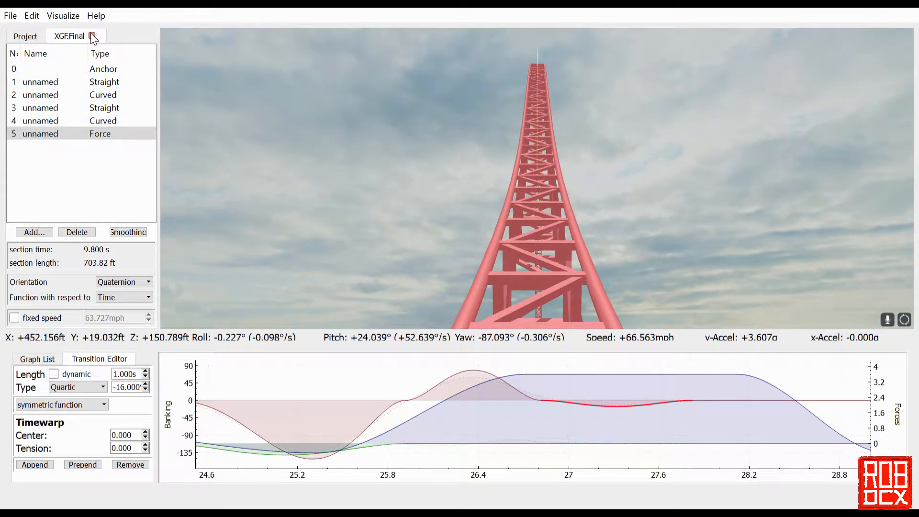
Return to the project overview, show XGF1, hide XGF.Final, then hide all tracks from the scene.
{"action": "left_click", "coordinate": [25, 35]}
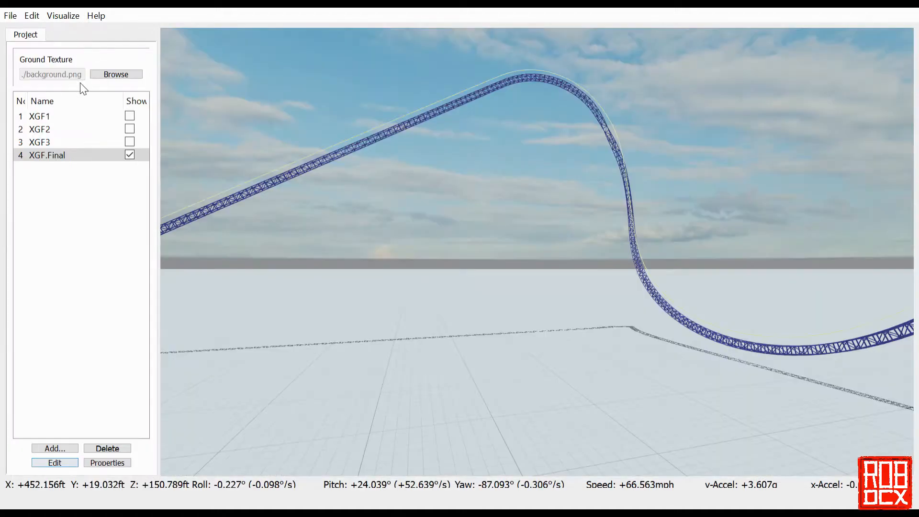
{"action": "left_click", "coordinate": [129, 116]}
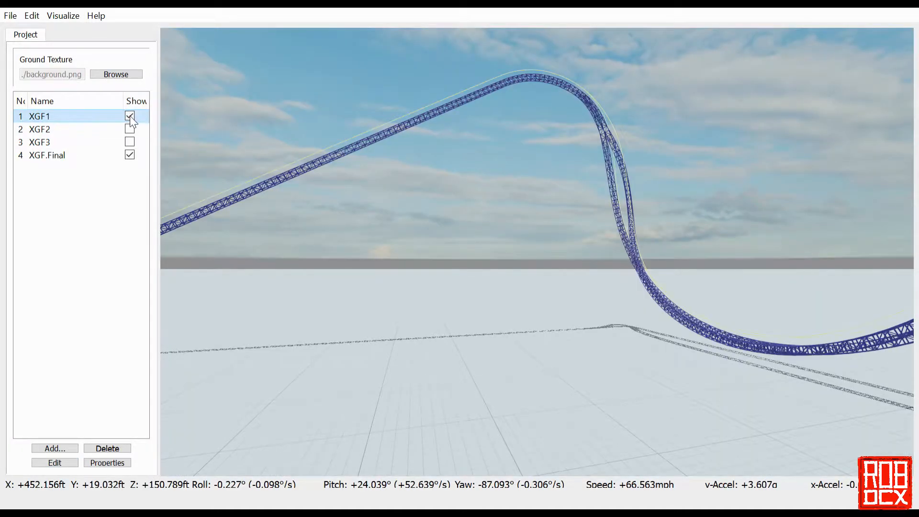
{"action": "left_click", "coordinate": [129, 155]}
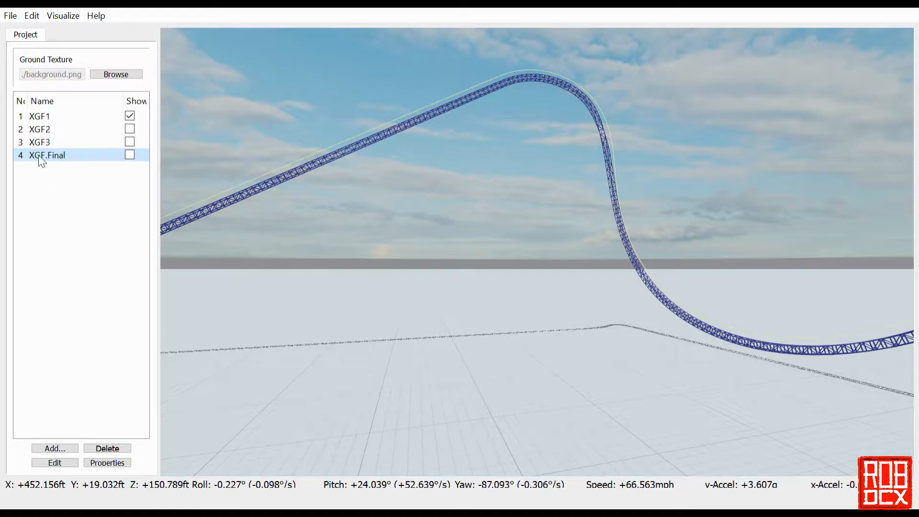
{"action": "double_click", "coordinate": [39, 116]}
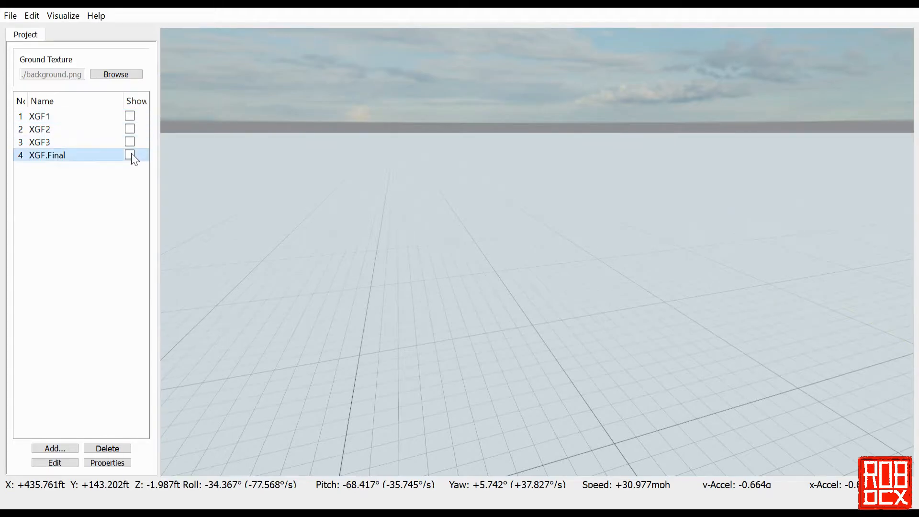
Reopen XGF.Final with XGF1 shown and view its force-section transition starting at 1.7 s cubic -1.25 g.
{"action": "double_click", "coordinate": [47, 155]}
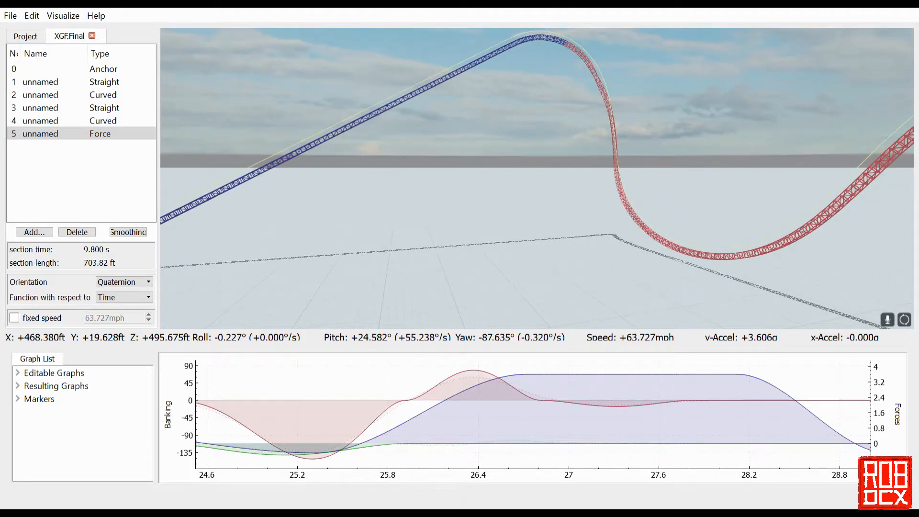
{"action": "mouse_move", "coordinate": [453, 247]}
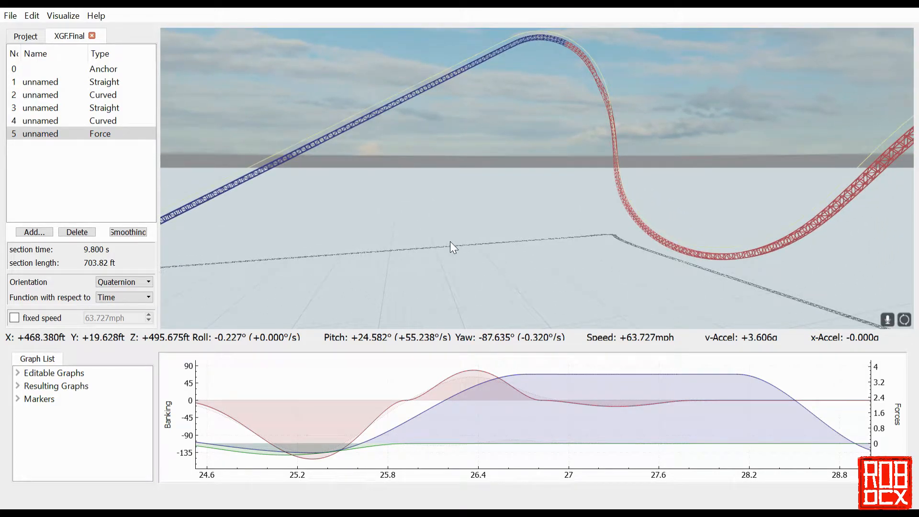
{"action": "left_click", "coordinate": [40, 82]}
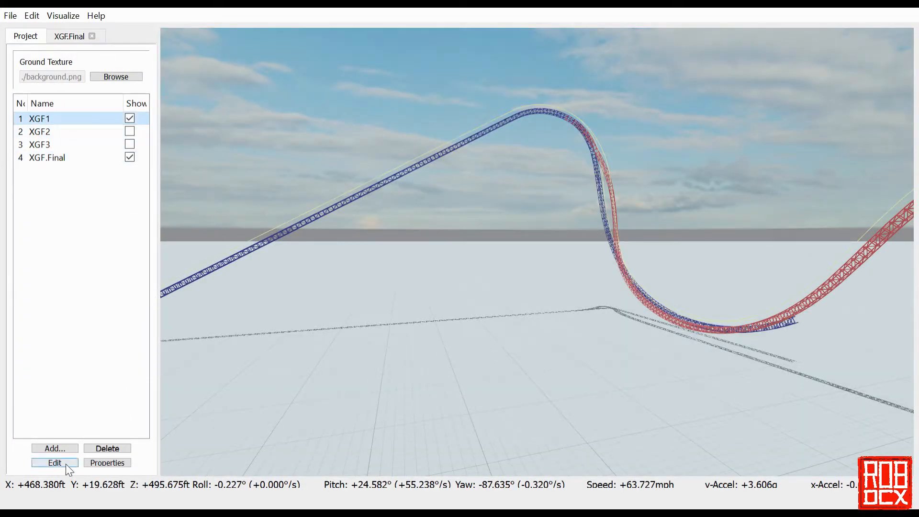
{"action": "left_click", "coordinate": [54, 462]}
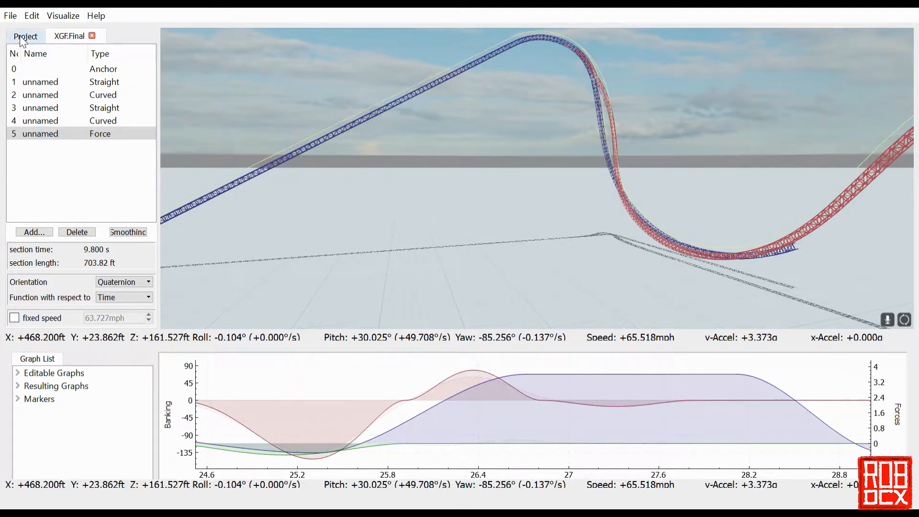
{"action": "left_click", "coordinate": [25, 36]}
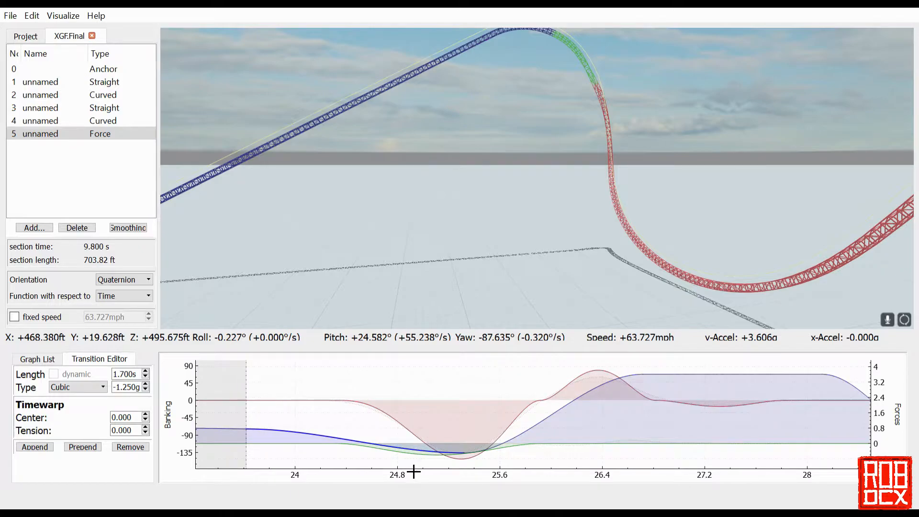
Set the drop's -152° quartic roll to 1.6 s with timewarp centre 1.0.
{"action": "left_click", "coordinate": [76, 385]}
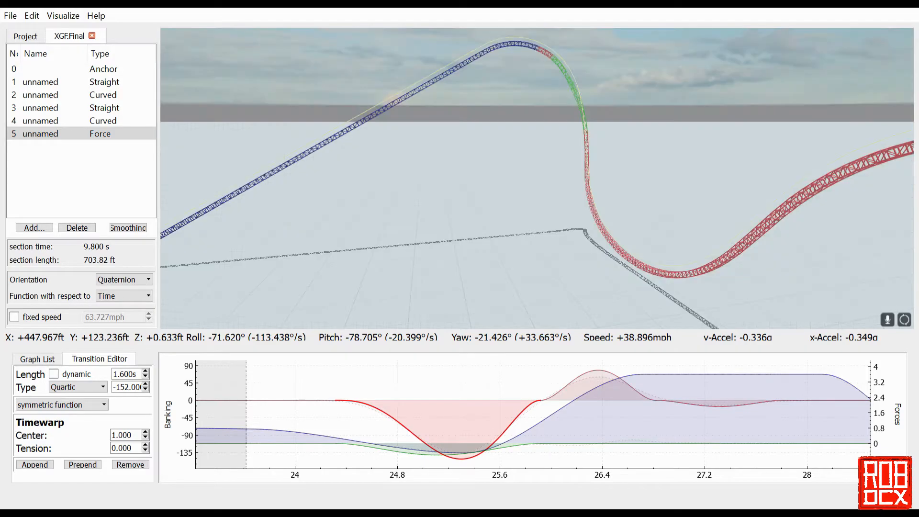
{"action": "mouse_move", "coordinate": [530, 386]}
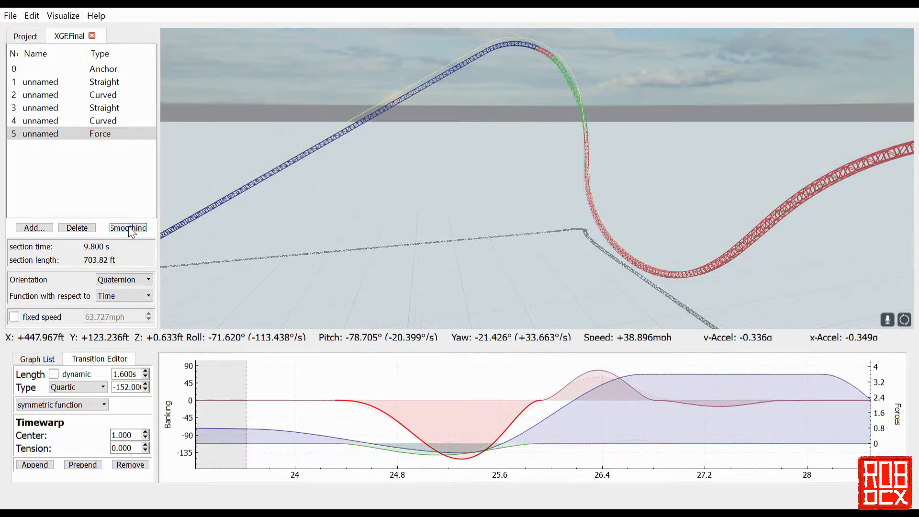
Review smoothing regions 0–5 with the whole-track and last-section passes enabled.
{"action": "left_click", "coordinate": [128, 228]}
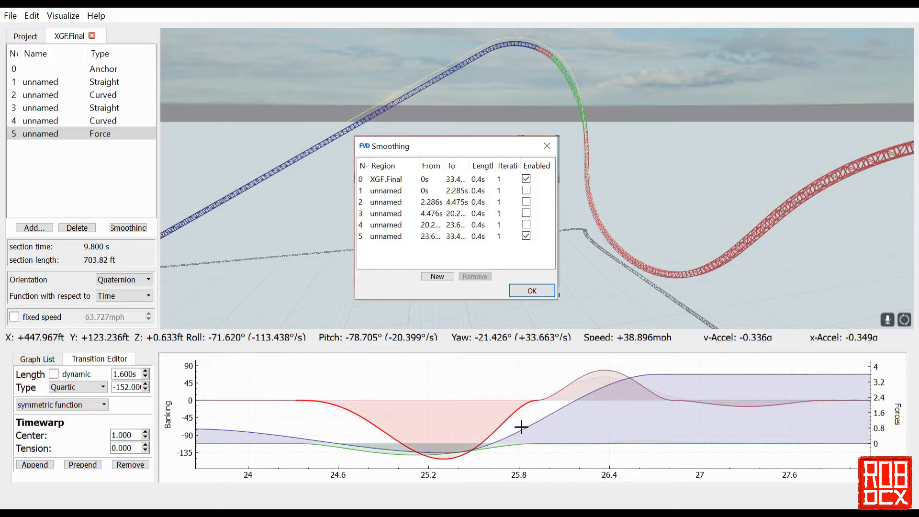
{"action": "mouse_move", "coordinate": [525, 421]}
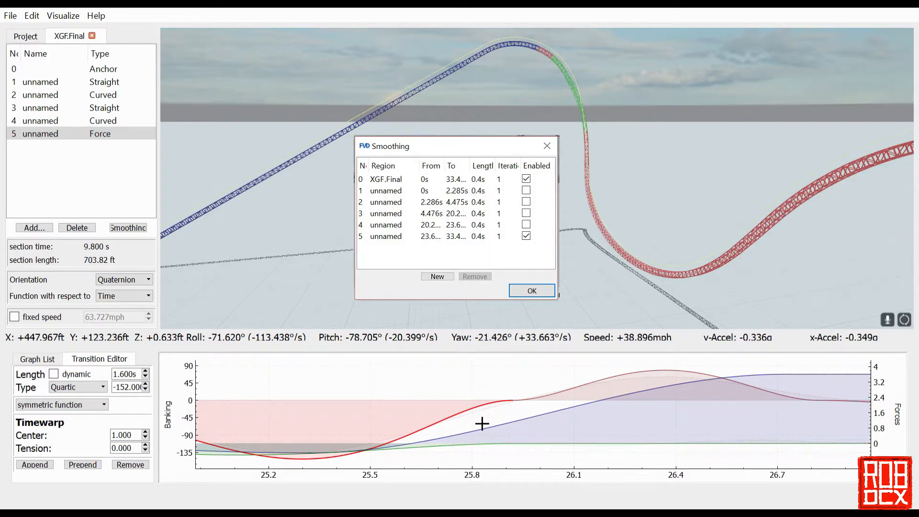
{"action": "left_click", "coordinate": [531, 291]}
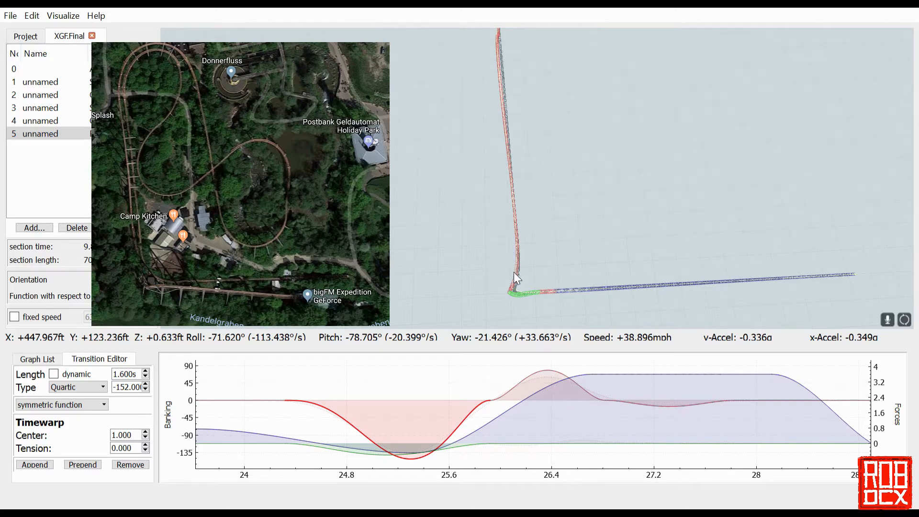
{"action": "mouse_move", "coordinate": [510, 251]}
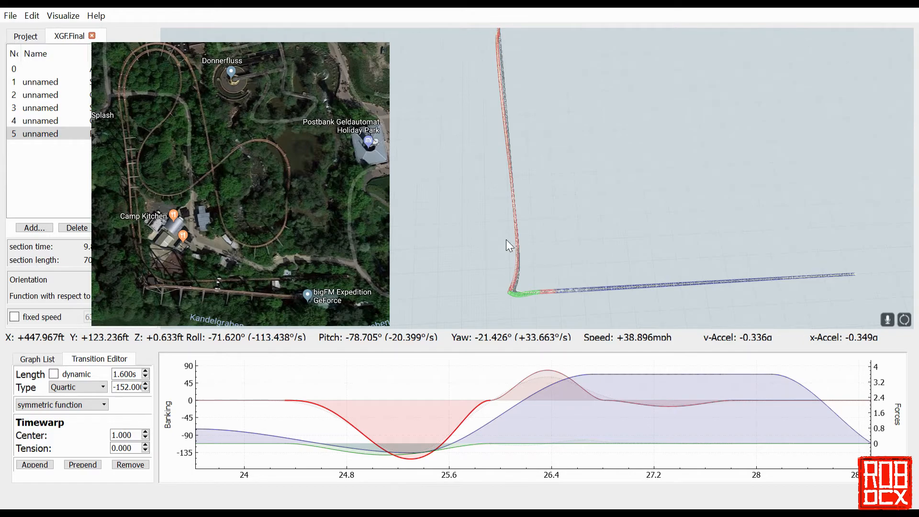
{"action": "mouse_move", "coordinate": [555, 238]}
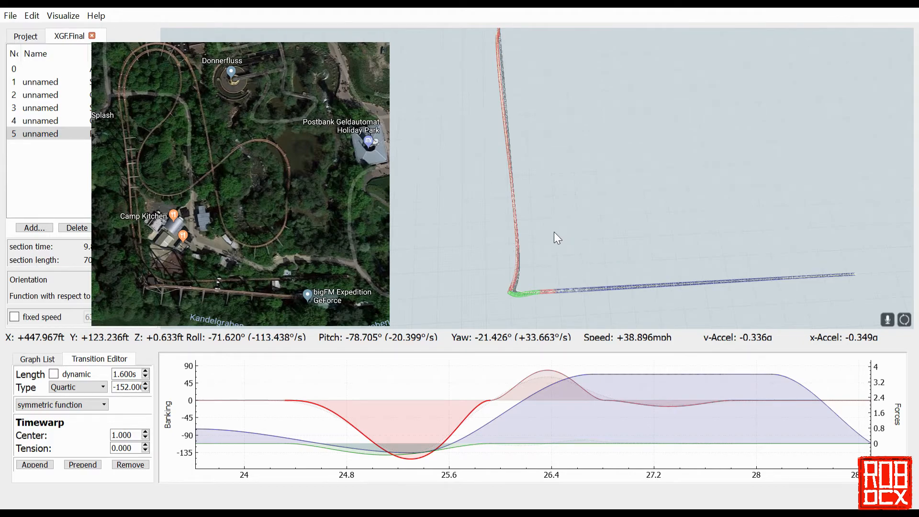
{"action": "mouse_move", "coordinate": [668, 279]}
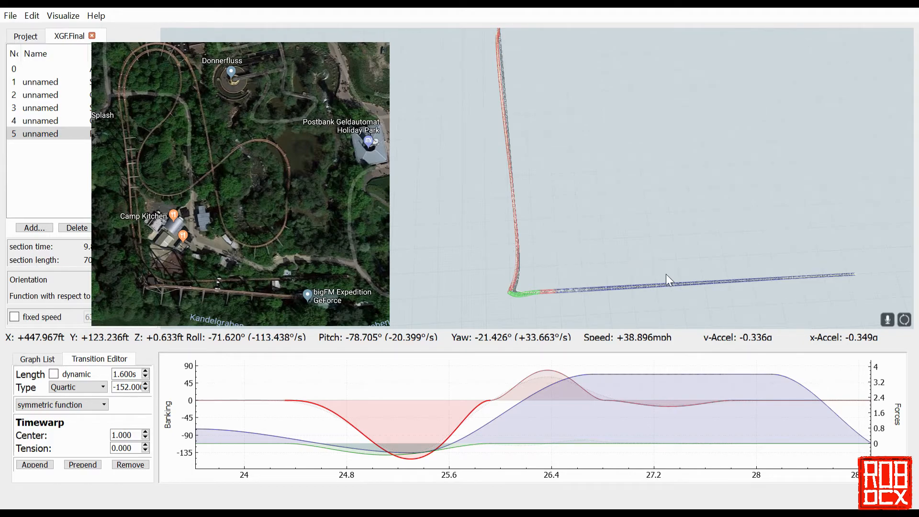
{"action": "mouse_move", "coordinate": [784, 267]}
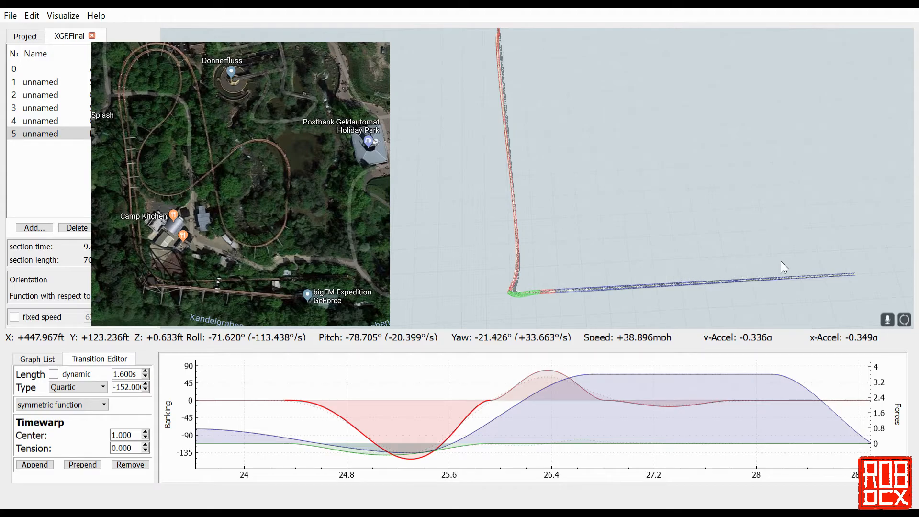
{"action": "mouse_move", "coordinate": [568, 263]}
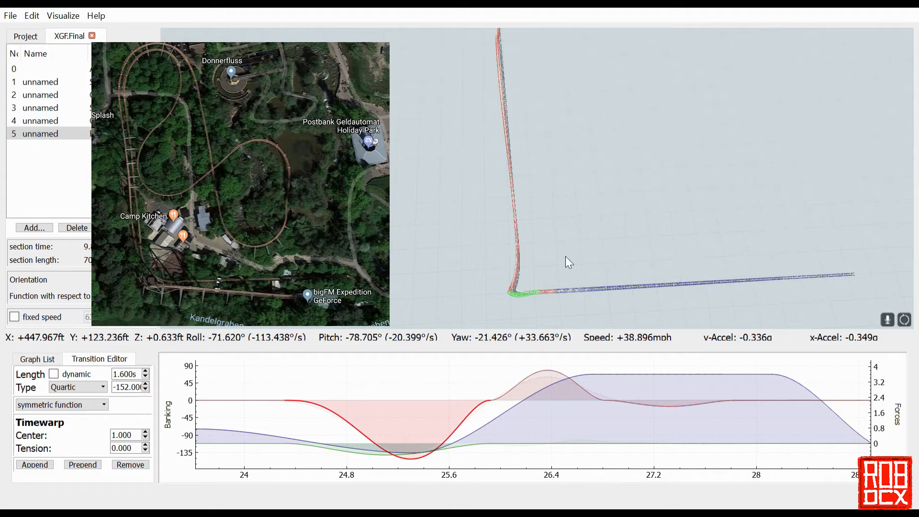